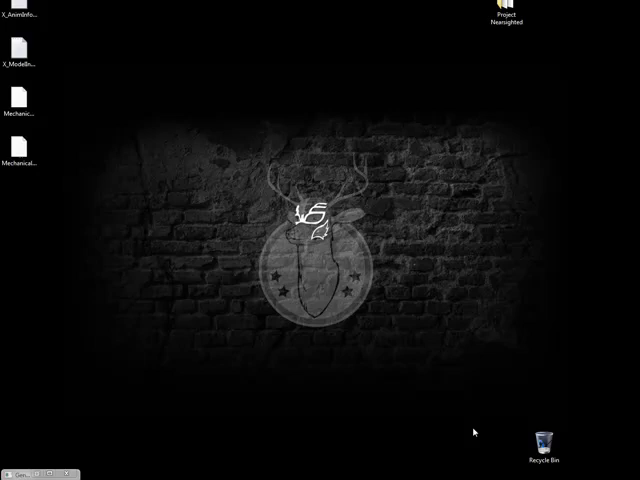
mouse_move(211, 229)
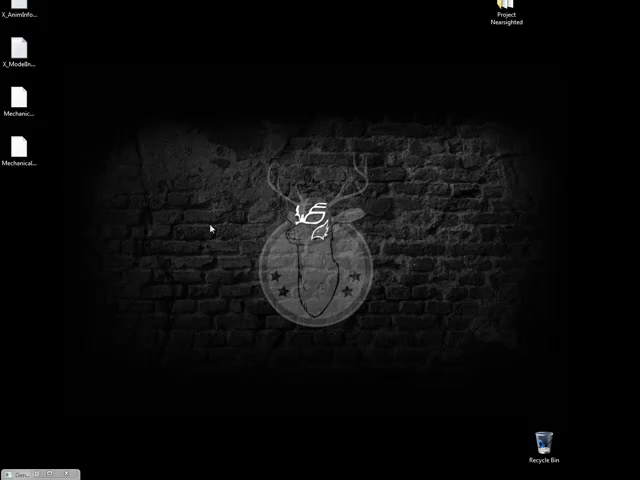
mouse_move(200, 196)
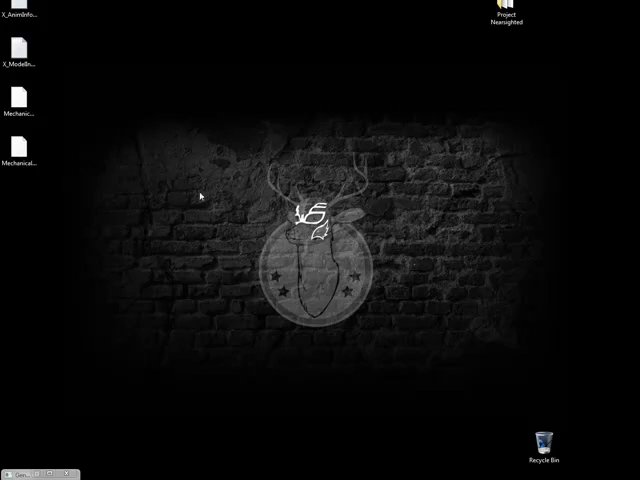
Step: Select MechanicalWidow.PSK on the desktop and launch Unreal Editor for UT3
left_click(22, 102)
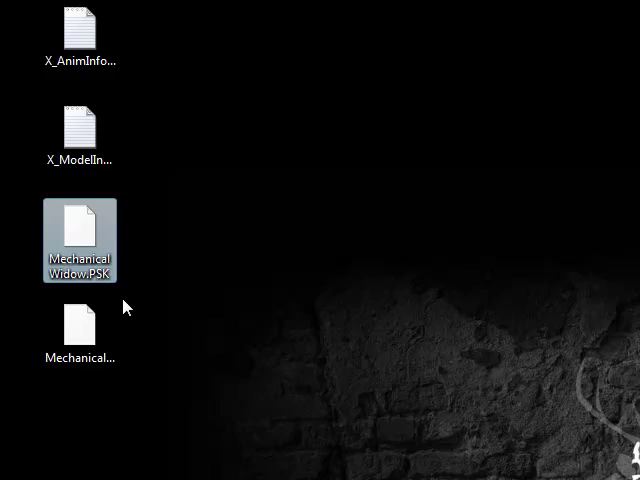
left_click(80, 330)
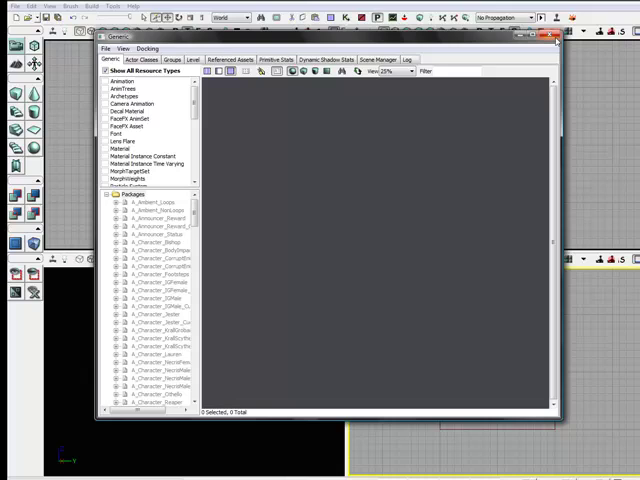
left_click(555, 38)
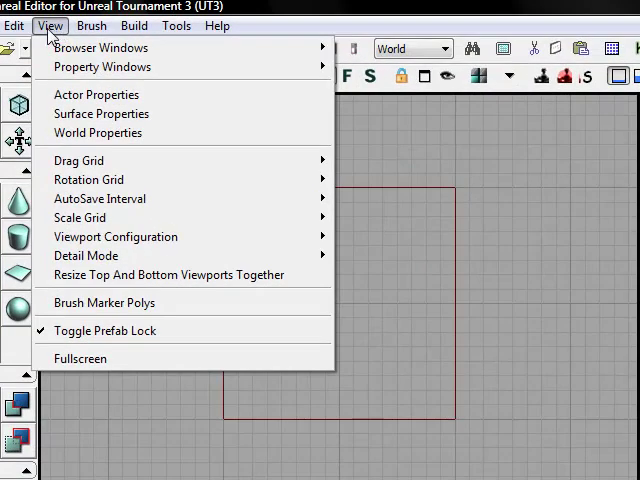
mouse_move(105, 47)
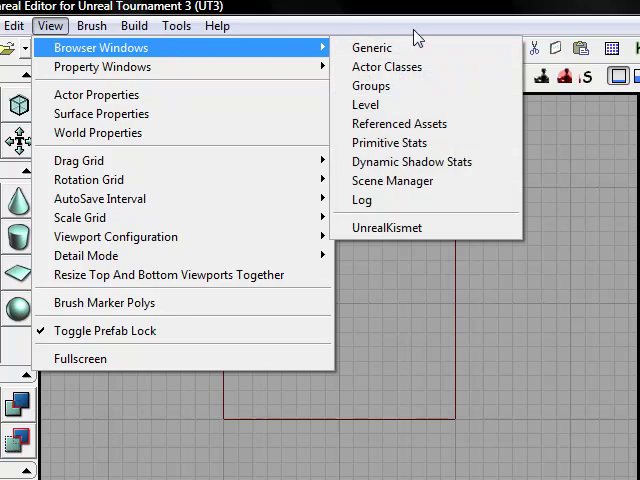
left_click(371, 47)
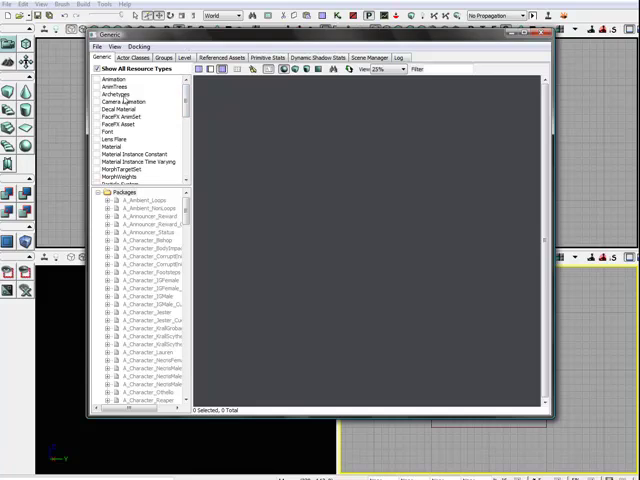
scroll("down", 3)
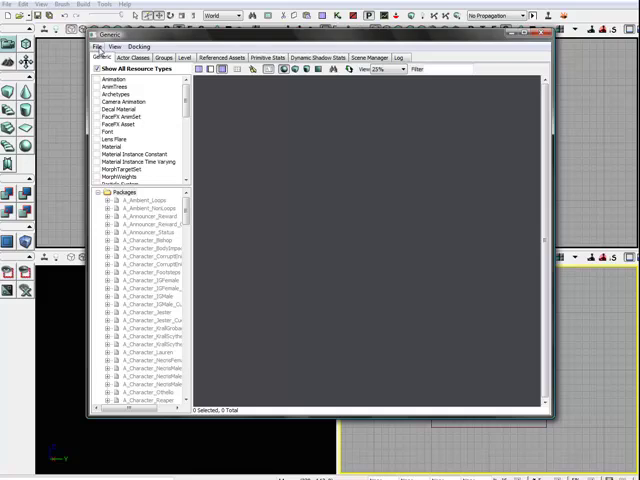
Step: Choose MechanicalWidow.PSK from the Desktop as the file to import
left_click(99, 47)
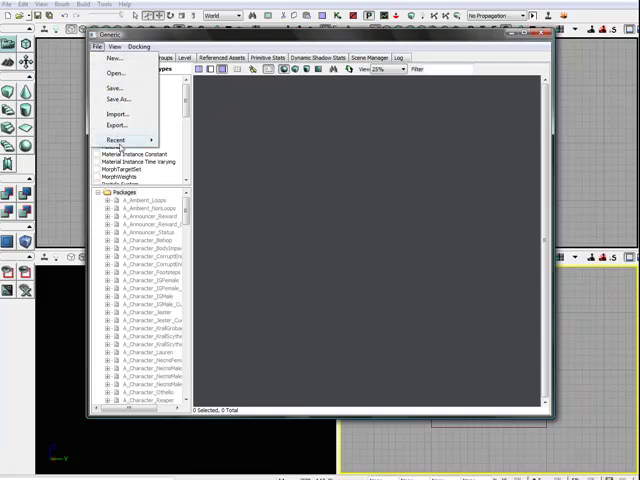
mouse_move(122, 120)
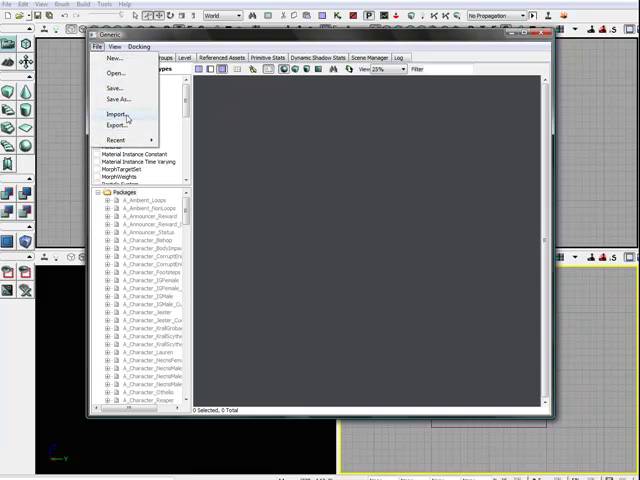
left_click(111, 118)
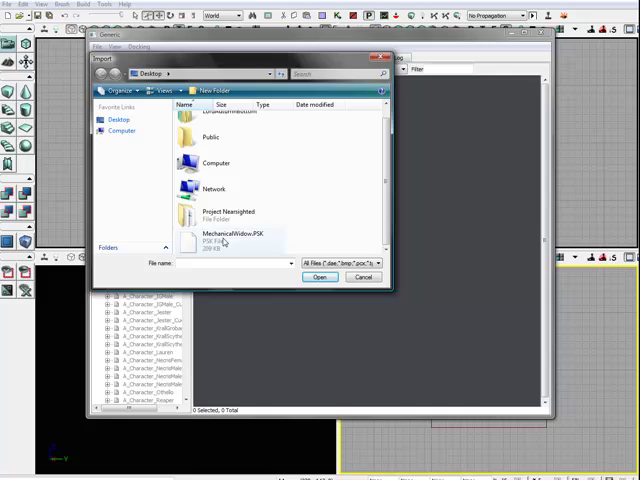
left_click(229, 237)
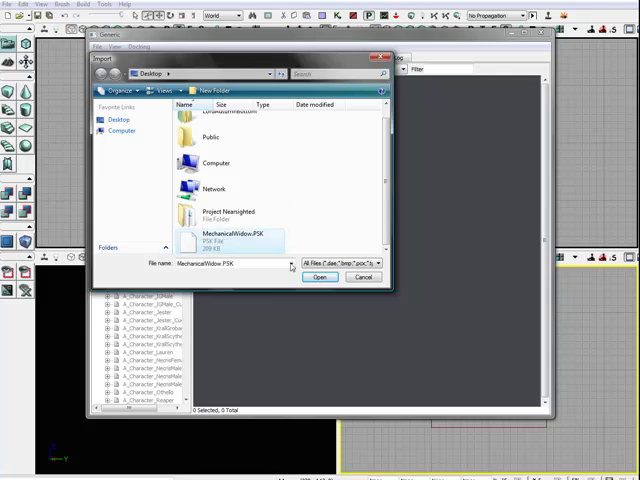
left_click(319, 277)
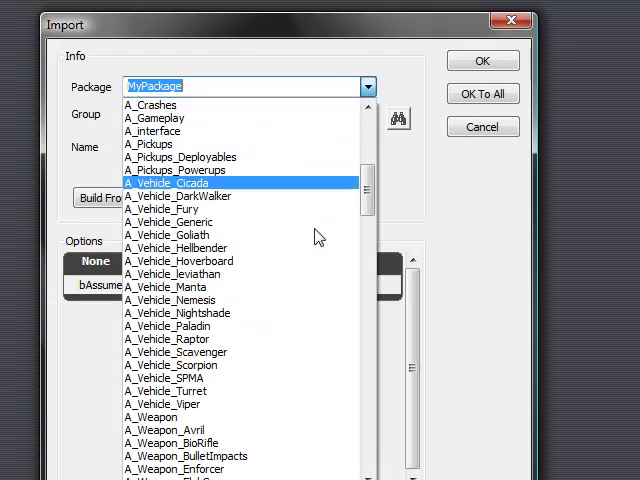
Step: Import MechanicalWidow into package HN_Enemies with bAssumeMayaCoordinates ticked
left_click(175, 352)
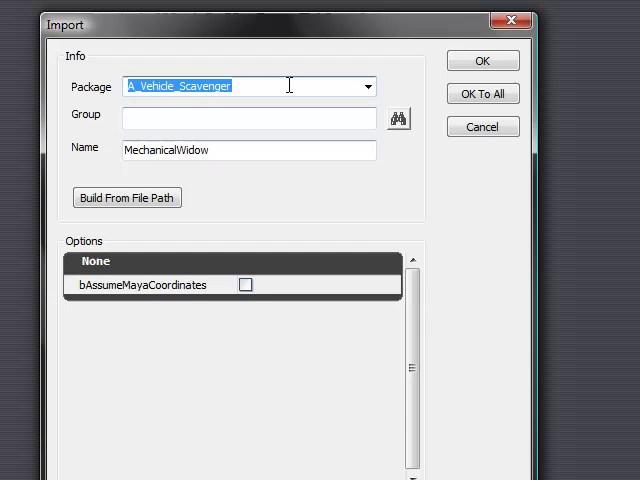
type("HN_Enemies")
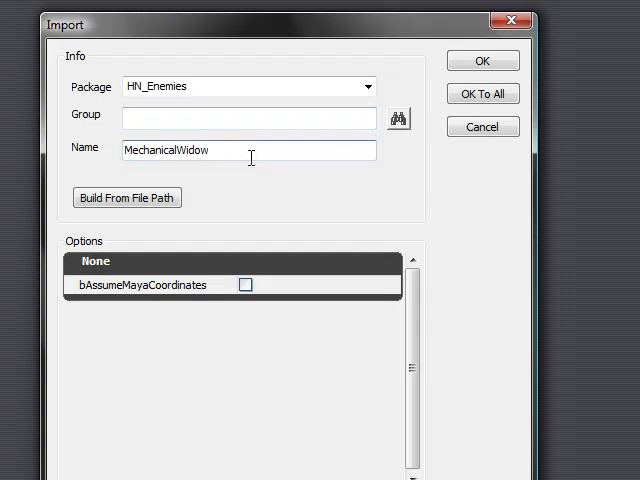
mouse_move(245, 151)
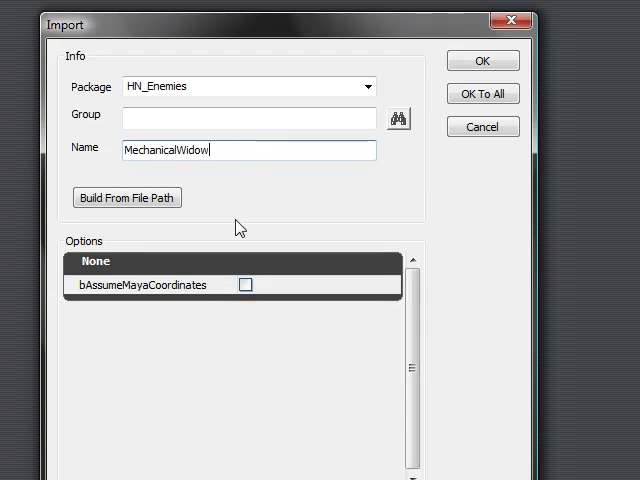
mouse_move(300, 285)
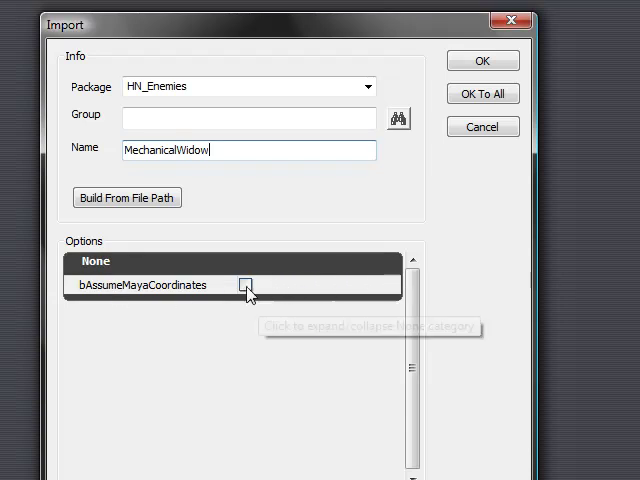
left_click(245, 285)
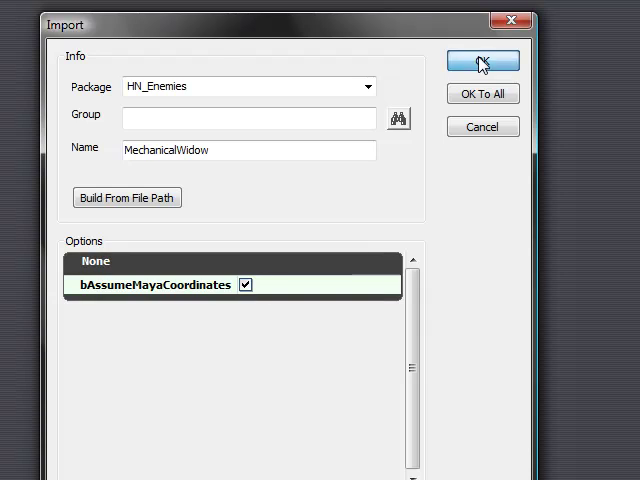
left_click(481, 60)
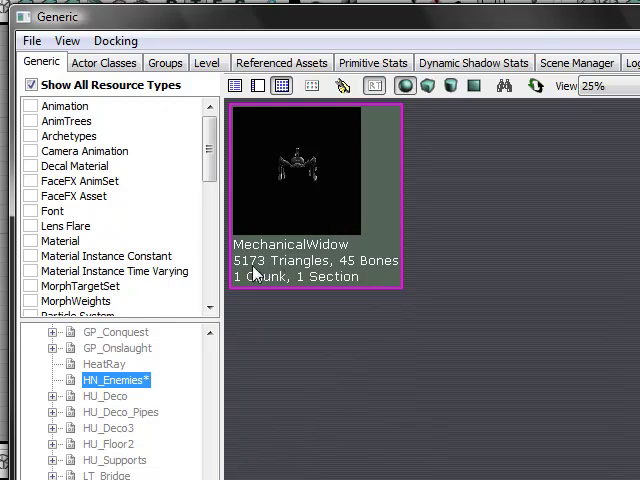
mouse_move(364, 315)
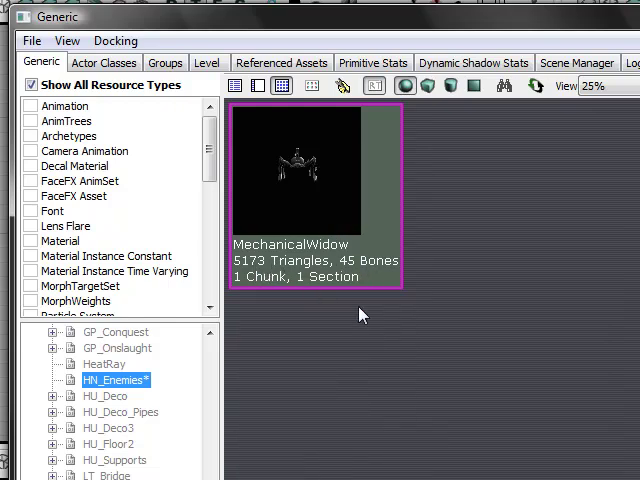
mouse_move(372, 278)
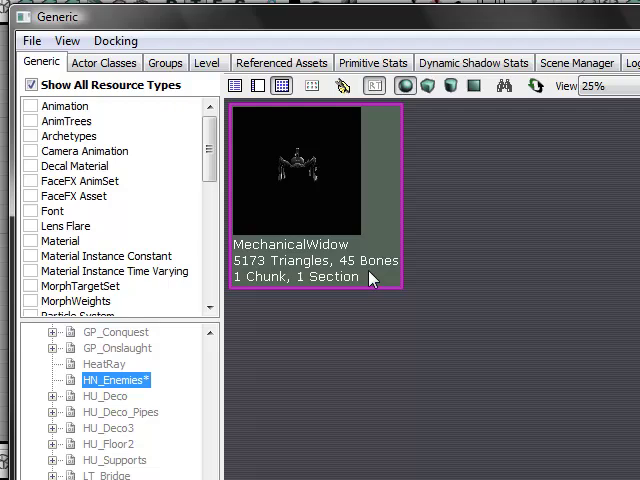
mouse_move(362, 246)
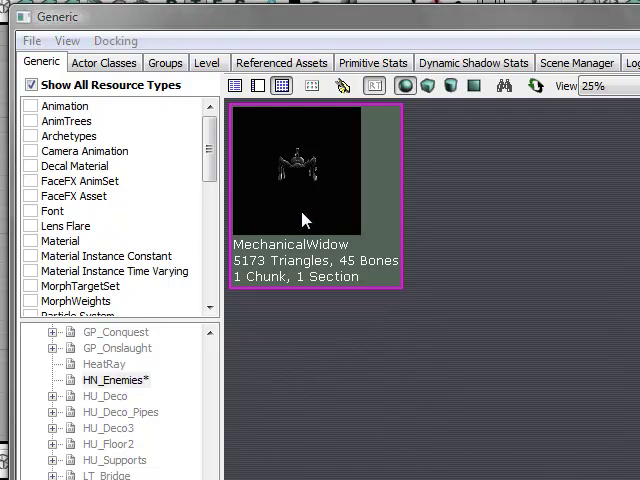
Step: Open the MechanicalWidow skeletal mesh thumbnail in the AnimSet Editor
double_click(305, 170)
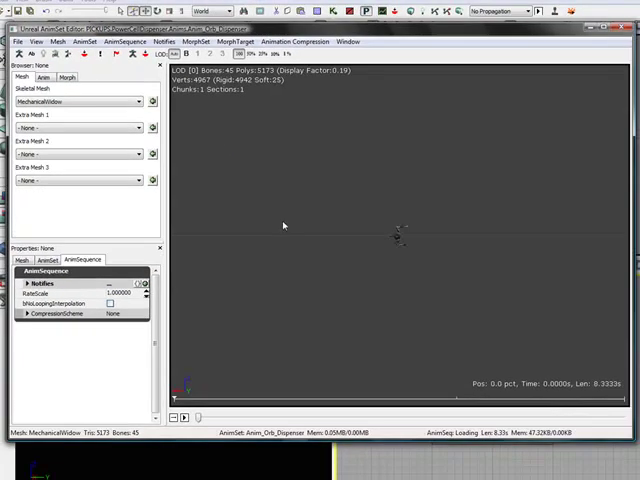
mouse_move(282, 159)
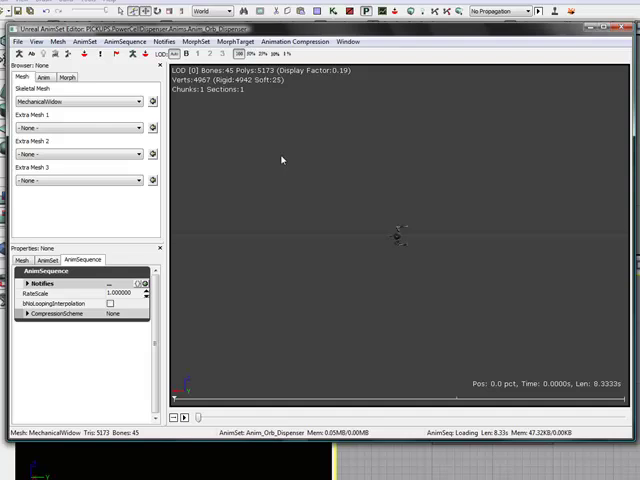
mouse_move(553, 230)
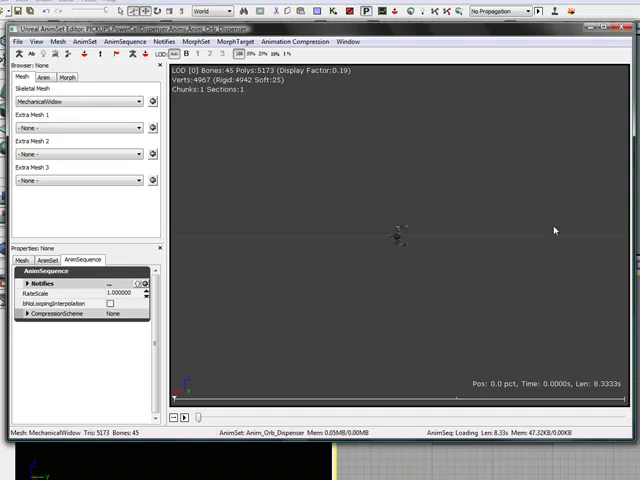
mouse_move(327, 212)
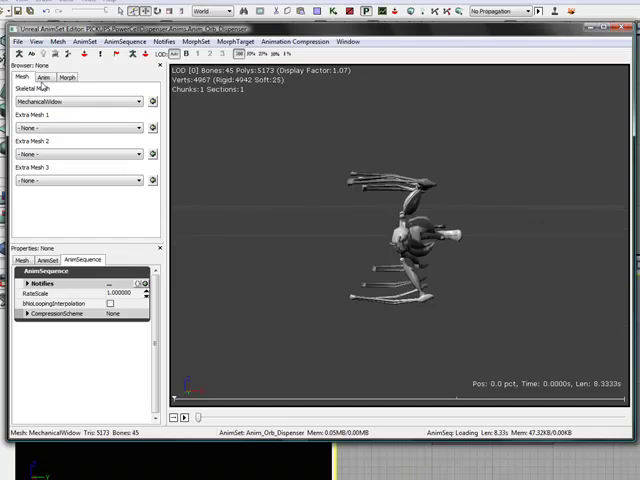
Step: Fill in a new AnimSet with package HN_Enemies and name MechanicalWidow_Anims
left_click(12, 41)
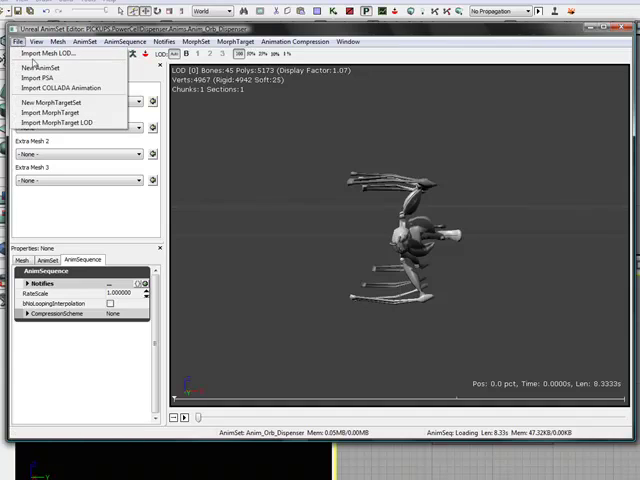
mouse_move(40, 66)
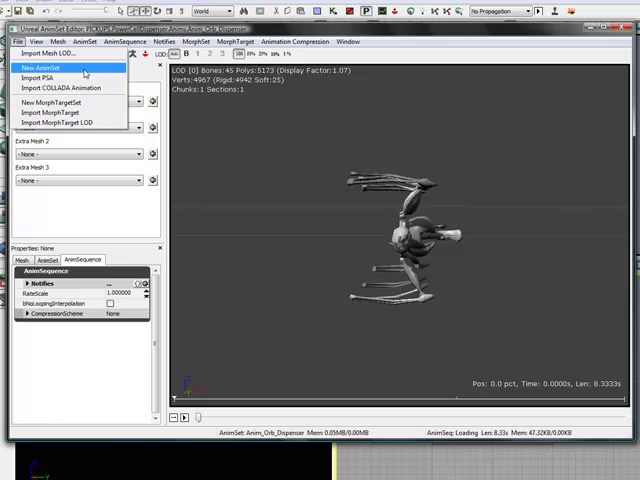
left_click(42, 63)
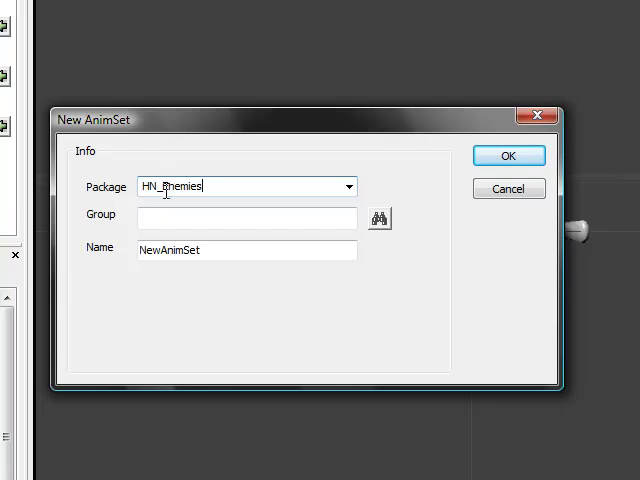
type("HN_Enemies")
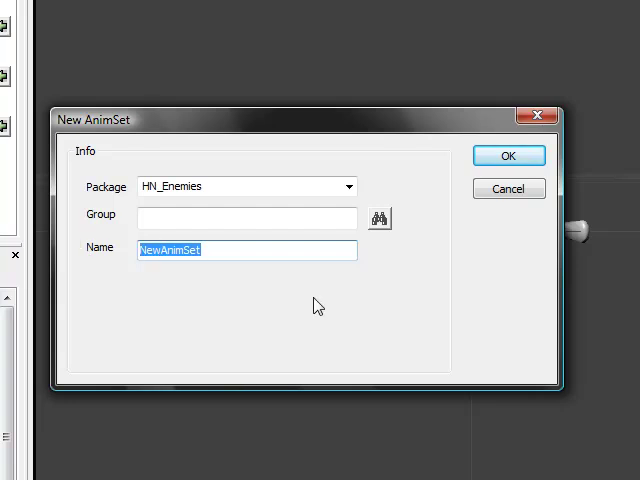
type("Mechanical")
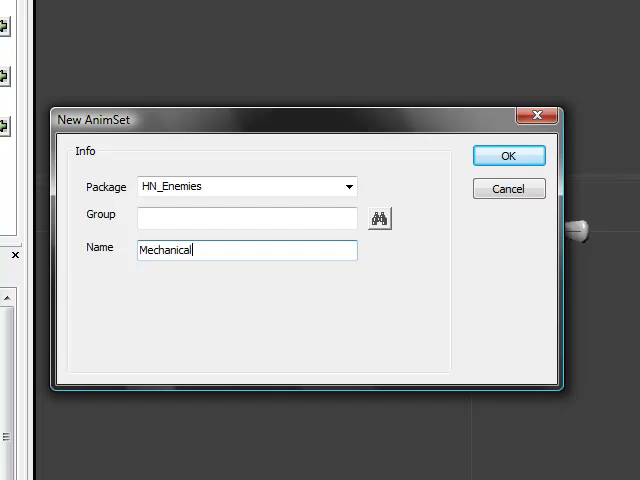
type("Wido")
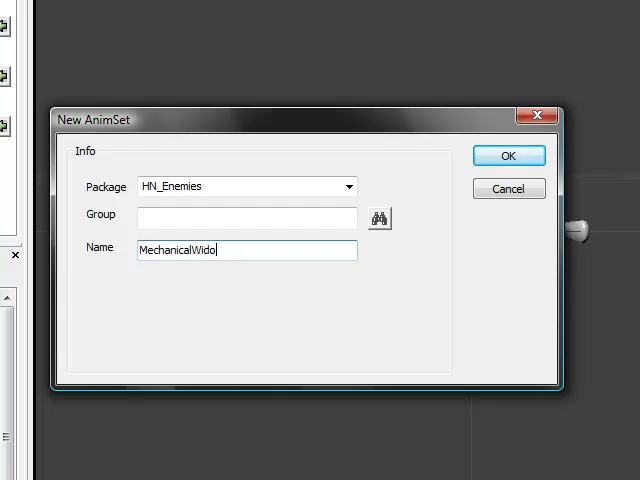
type("w_")
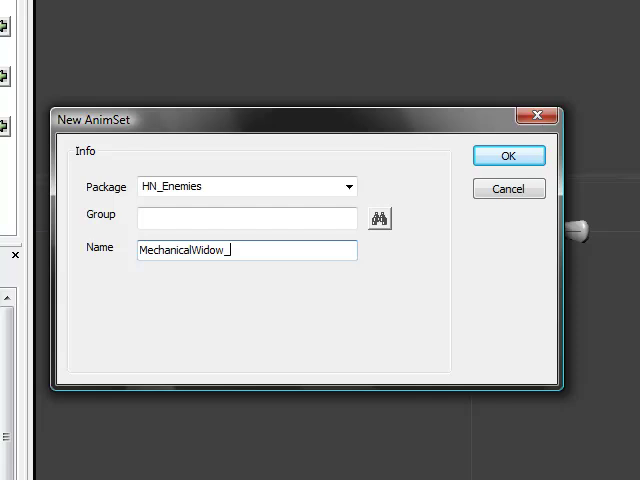
type("Anims")
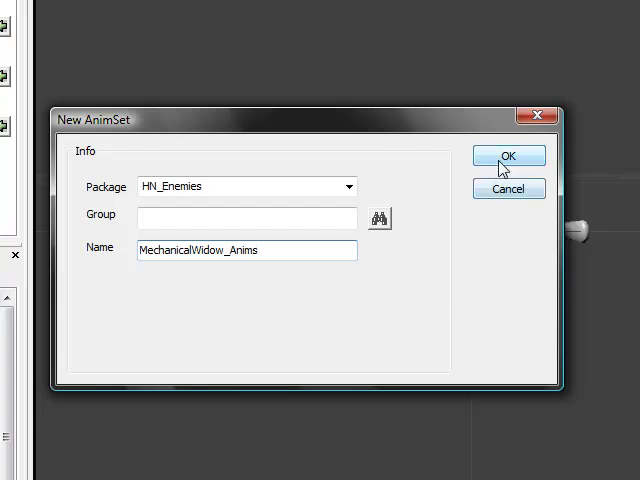
Step: Confirm the MechanicalWidow_Anims AnimSet, then expand and collapse the mesh's Materials list
left_click(508, 155)
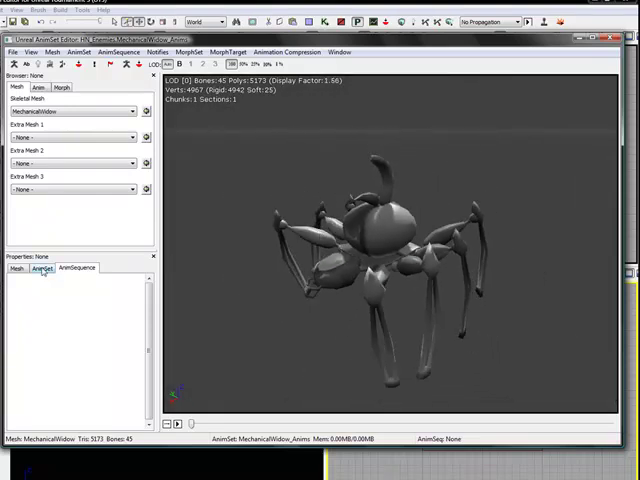
left_click(75, 267)
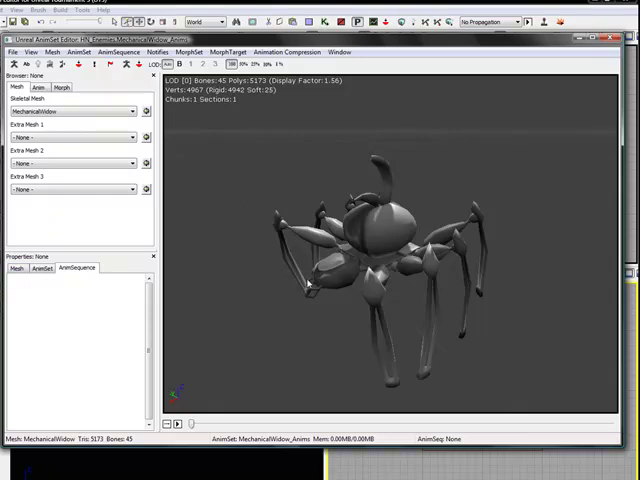
mouse_move(241, 292)
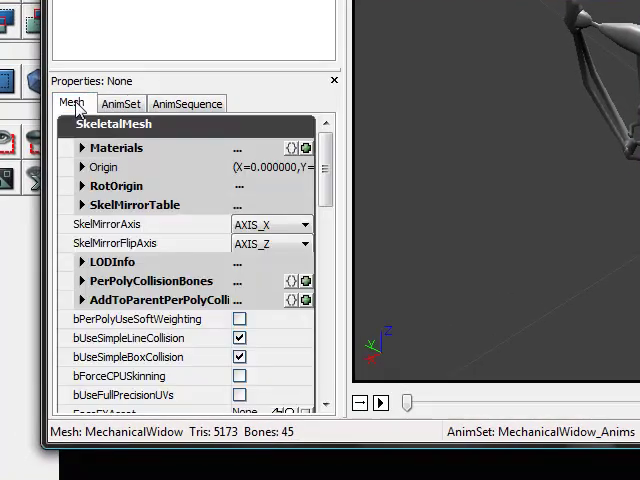
mouse_move(82, 147)
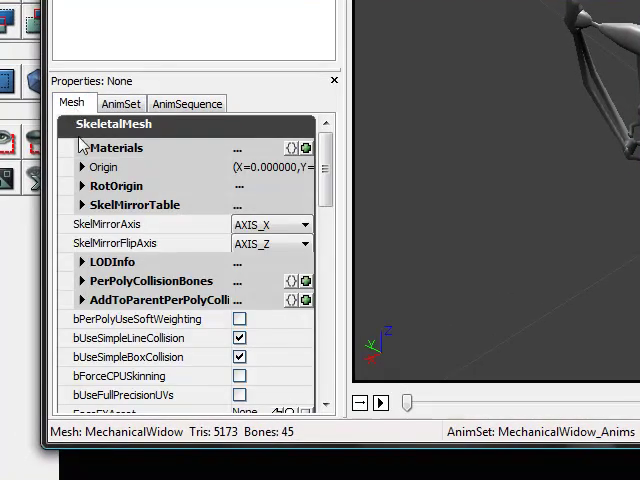
left_click(81, 147)
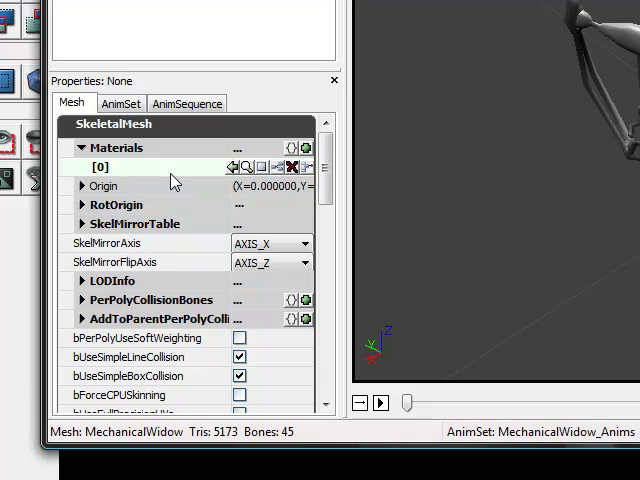
left_click(82, 147)
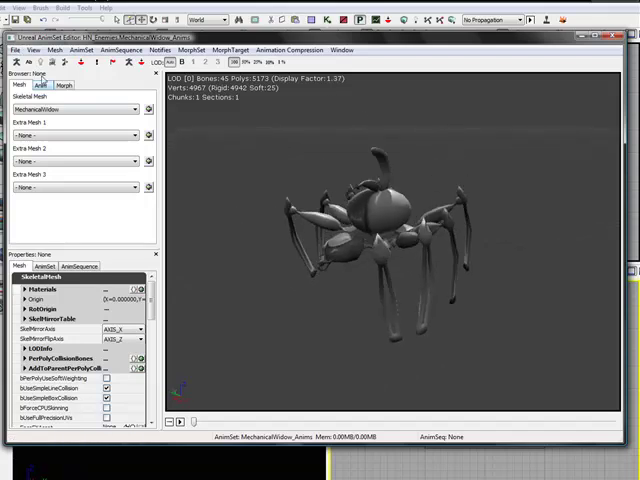
Step: Import MechanicalWidow_Anims.PSA from the Desktop, adding Walk and BackwardsWalk
left_click(14, 50)
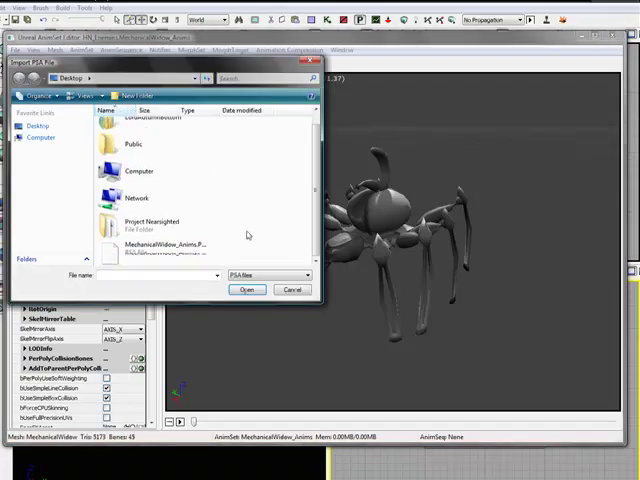
left_click(165, 246)
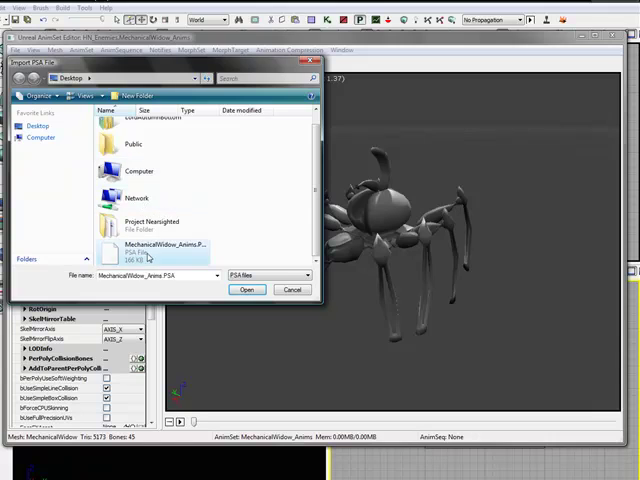
left_click(247, 289)
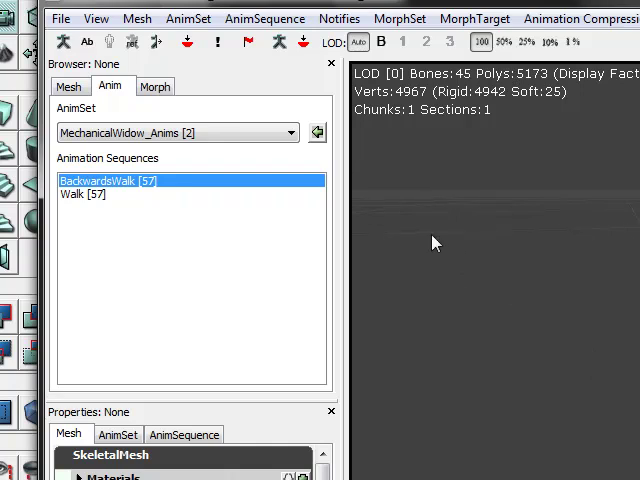
left_click(291, 132)
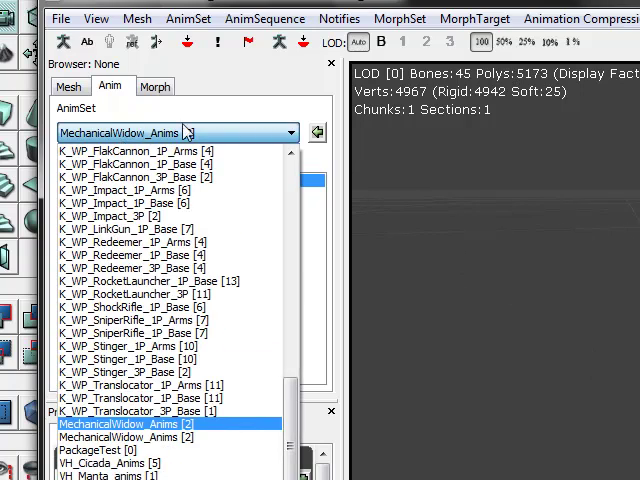
left_click(130, 229)
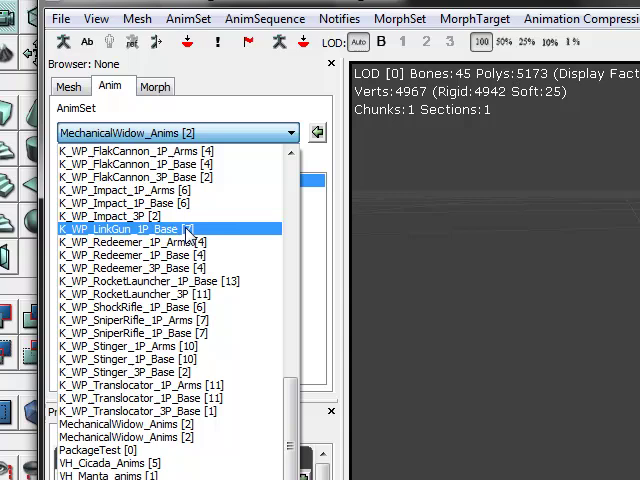
left_click(130, 412)
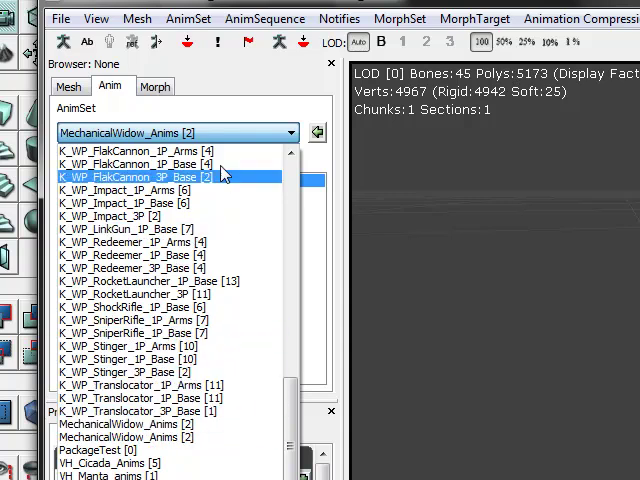
left_click(120, 203)
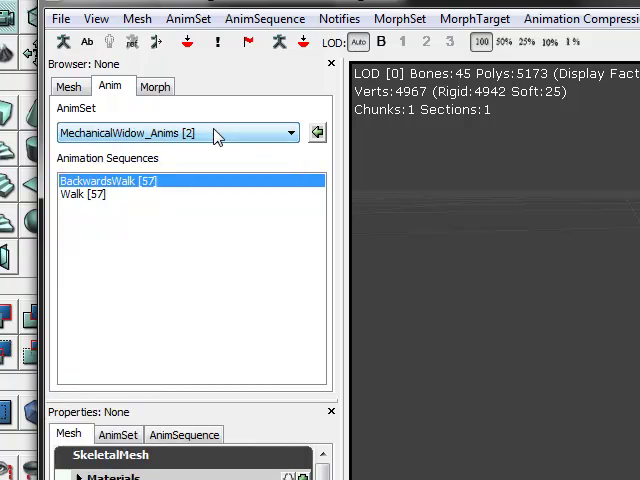
mouse_move(213, 133)
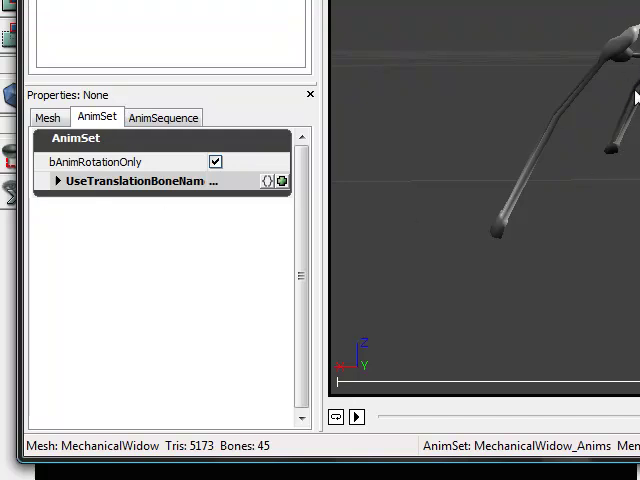
mouse_move(597, 11)
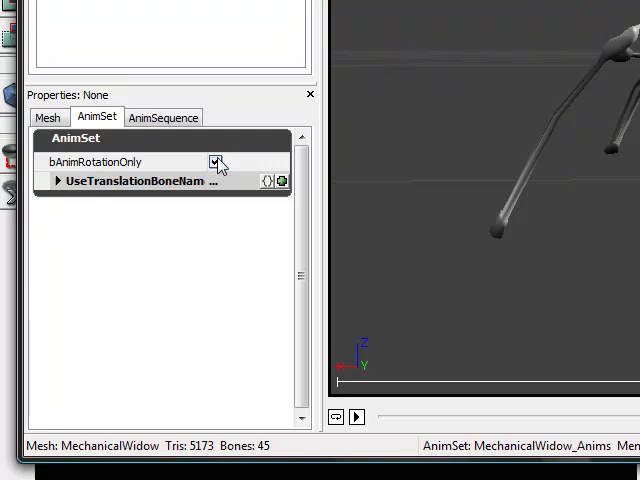
Step: Uncheck bAnimRotationOnly on the MechanicalWidow_Anims AnimSet properties
left_click(214, 162)
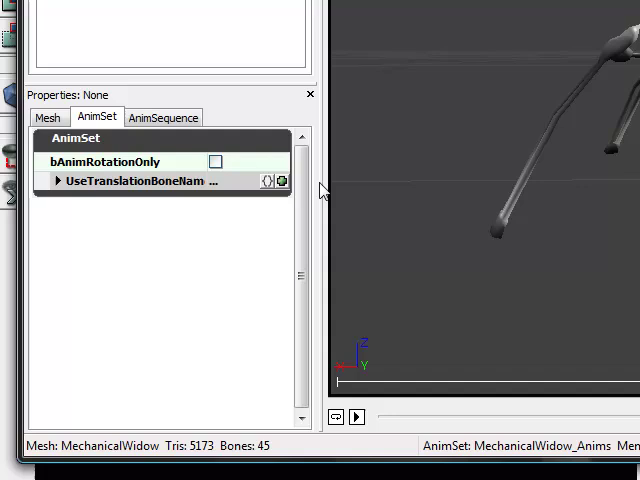
mouse_move(632, 18)
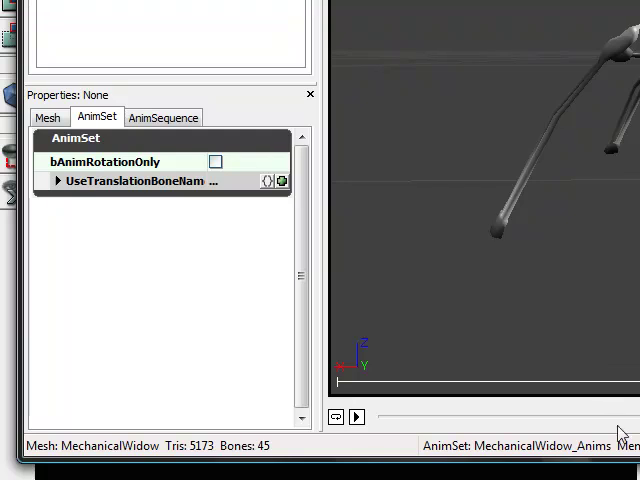
mouse_move(273, 352)
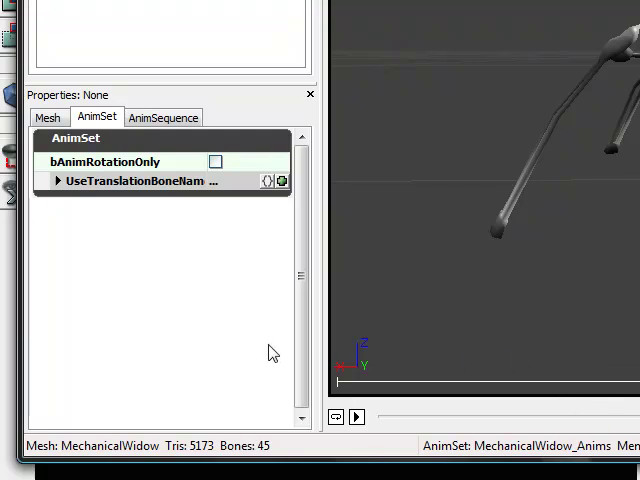
mouse_move(622, 8)
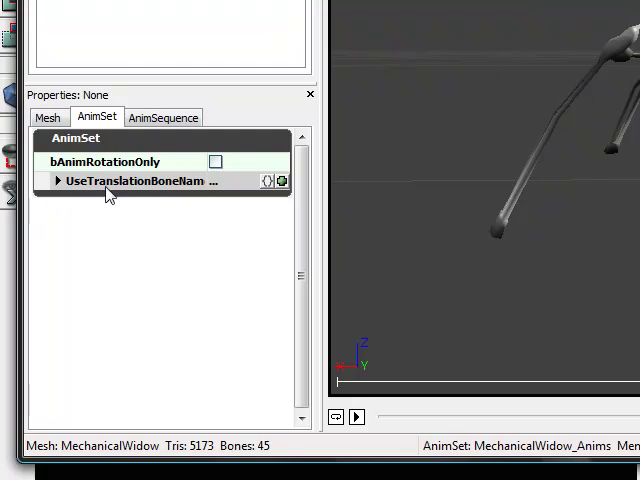
Step: View the AnimSequence settings, then scroll through the MechanicalWidow SkeletalMesh properties
left_click(162, 117)
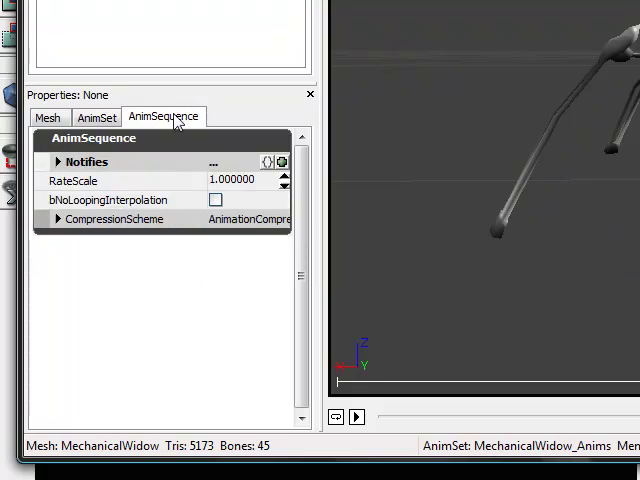
left_click(48, 117)
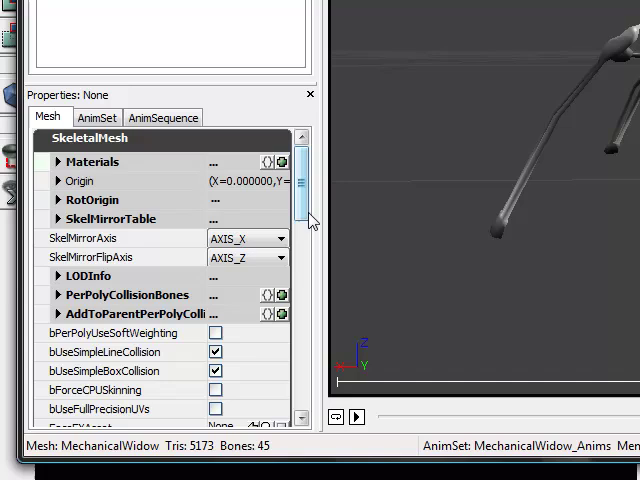
scroll("down", 3)
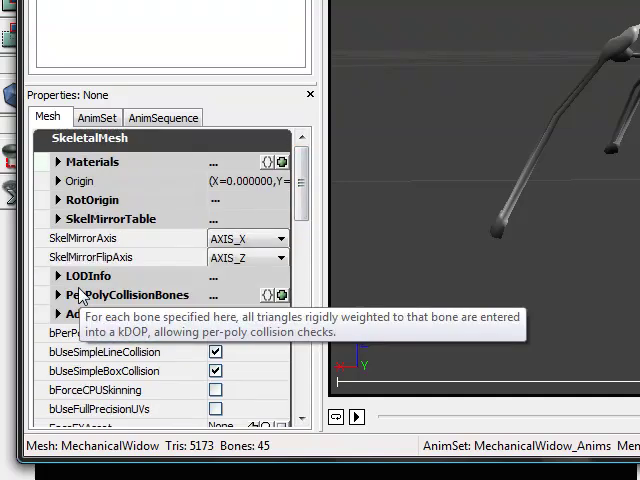
mouse_move(88, 276)
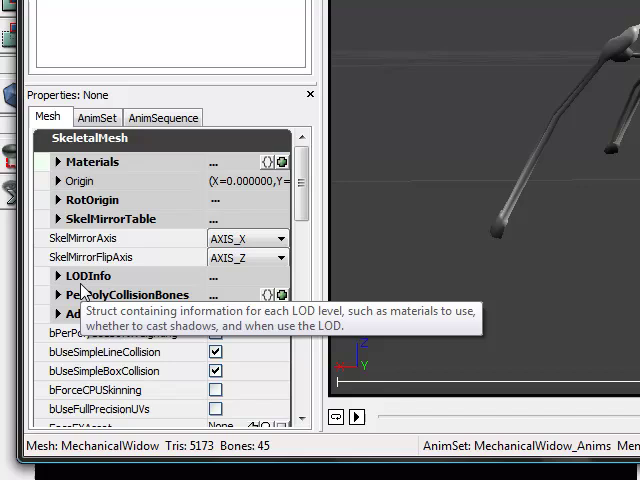
mouse_move(393, 114)
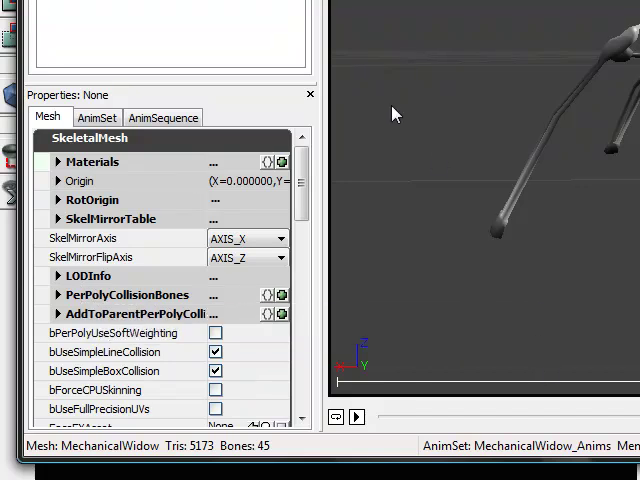